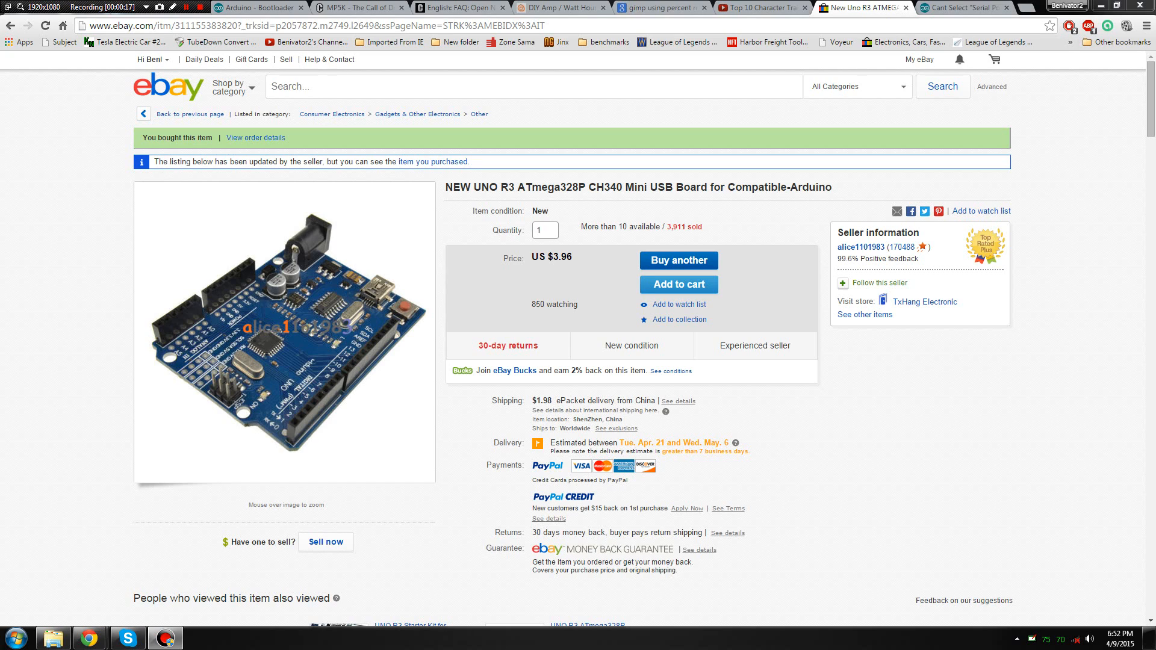
Step: Review the purchased $3.96 CH340 UNO R3 eBay listing and bring up the Start menu
double_click(550, 257)
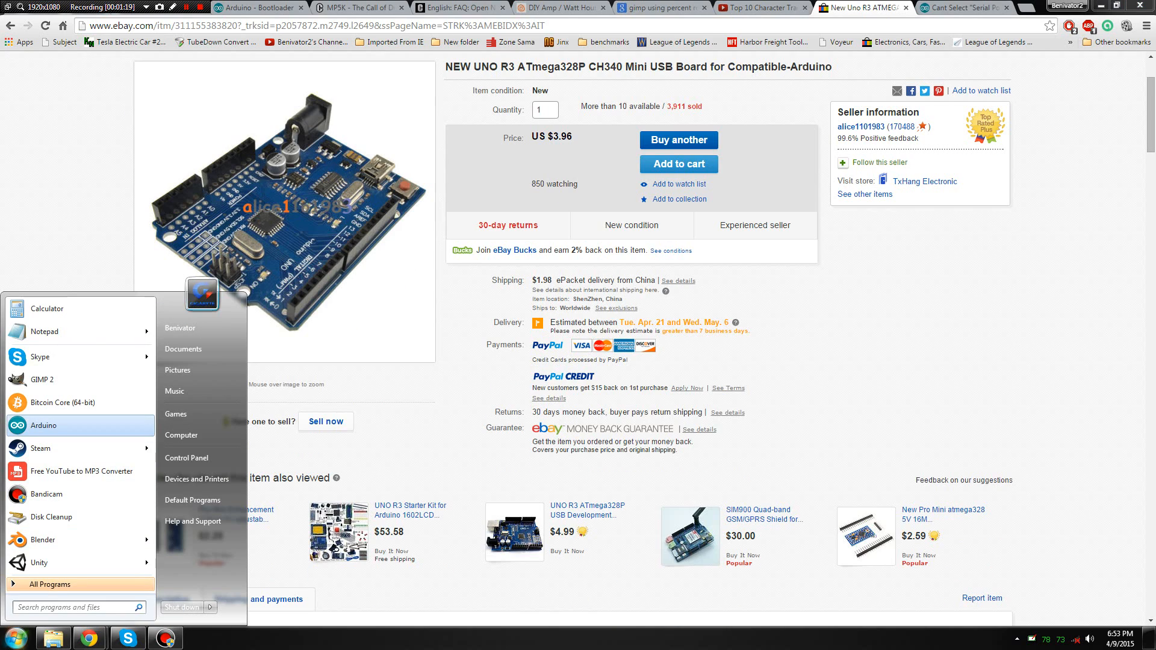
Step: Launch Arduino IDE 1.6.3 with a new blank sketch and place its window on the left
left_click(42, 426)
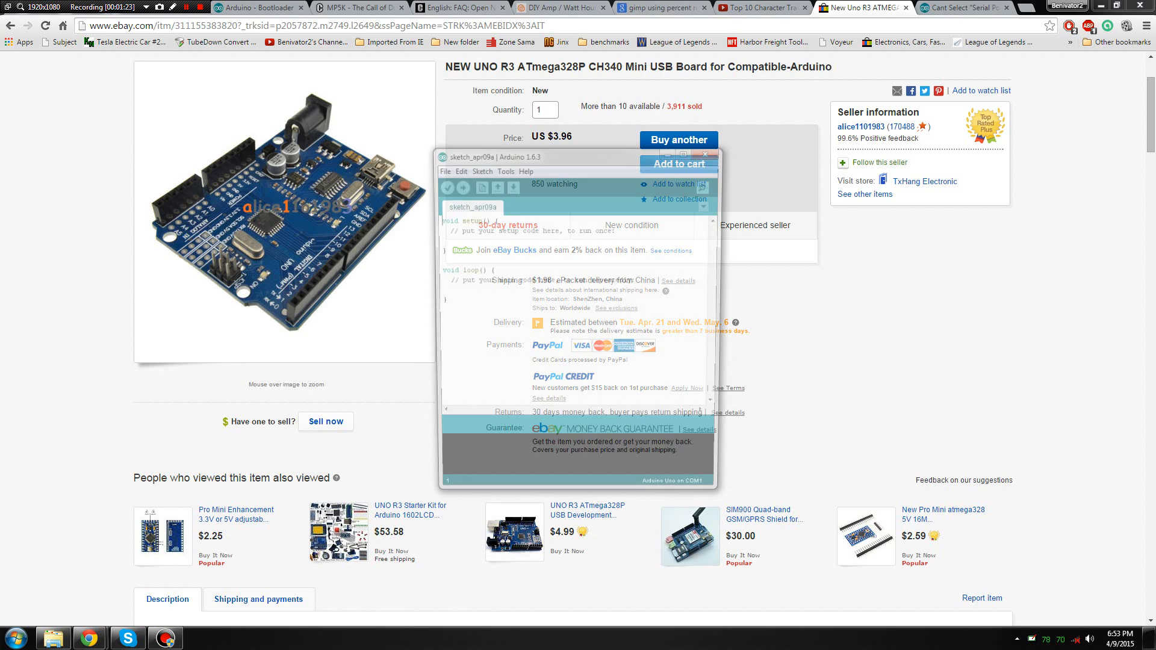
left_click_drag(575, 157, 280, 161)
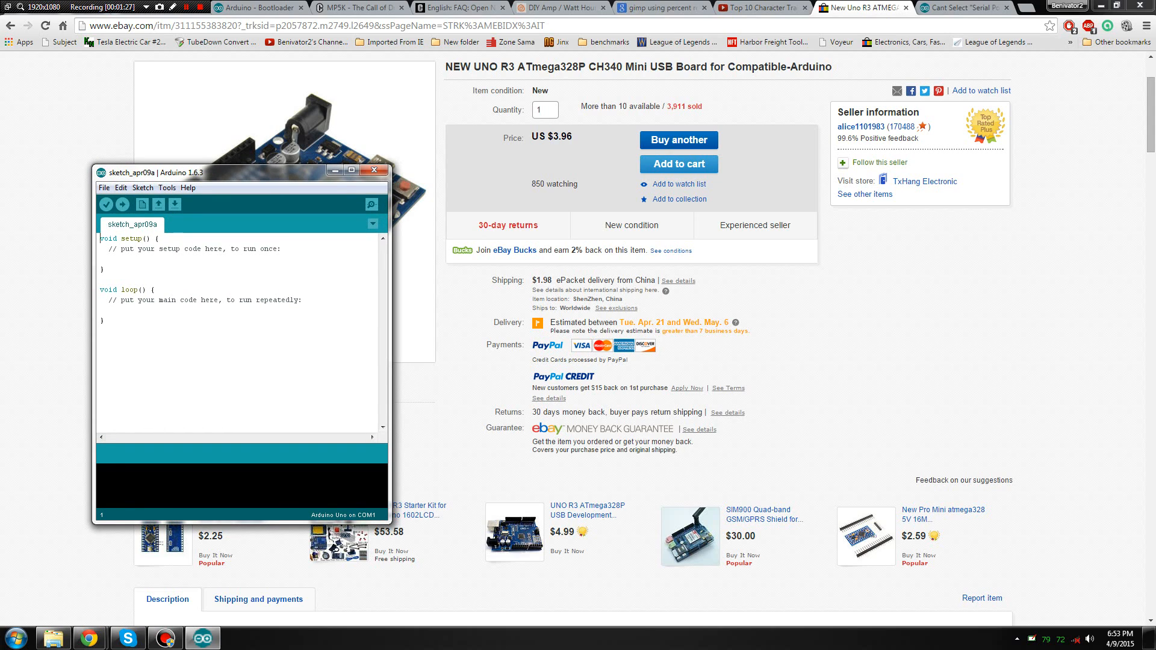
left_click(142, 187)
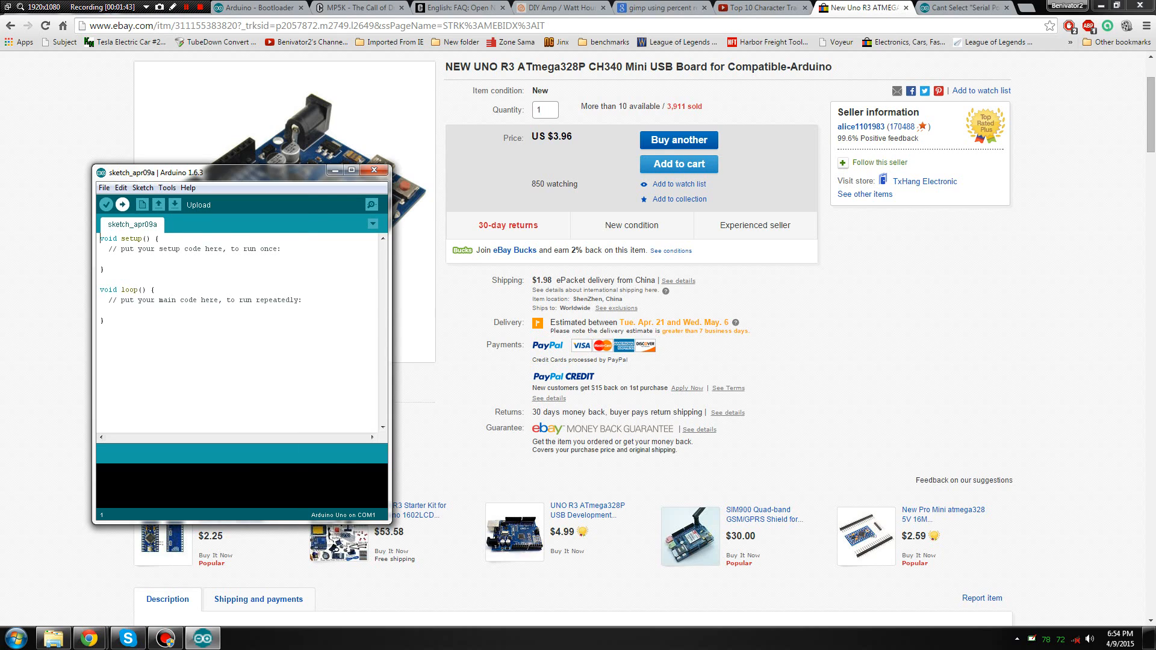
Step: Start uploading the default sketch to the Uno board on COM1
left_click(121, 204)
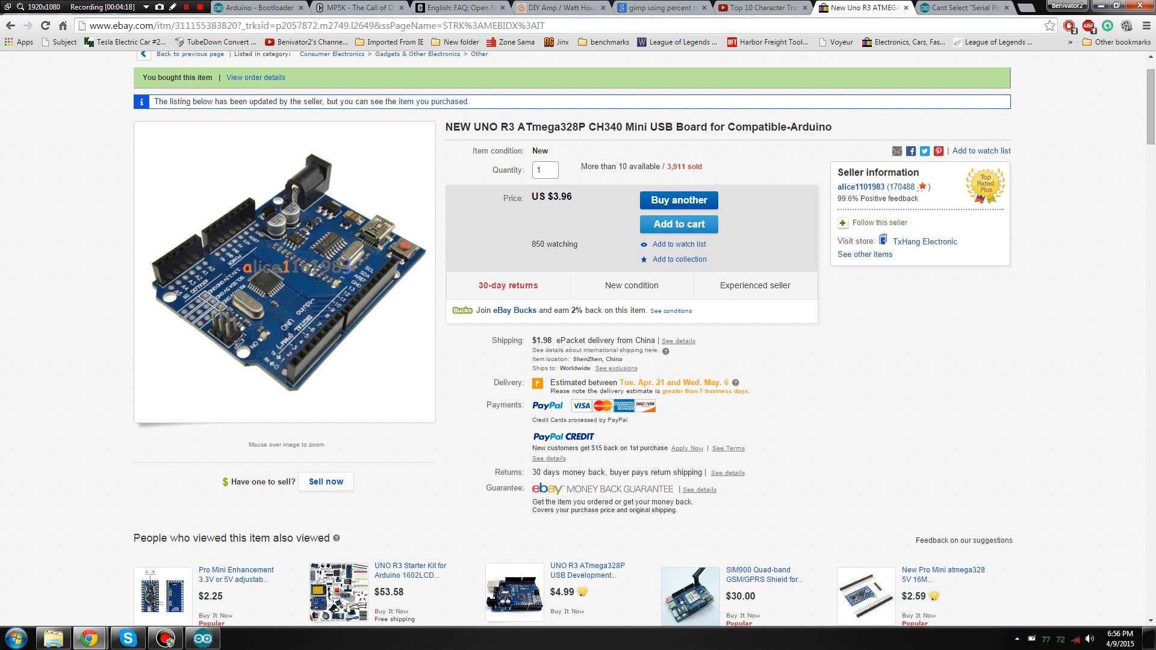
Step: Scroll the eBay listing down to the description's CH340G driver and COM port notes
scroll("down", 3)
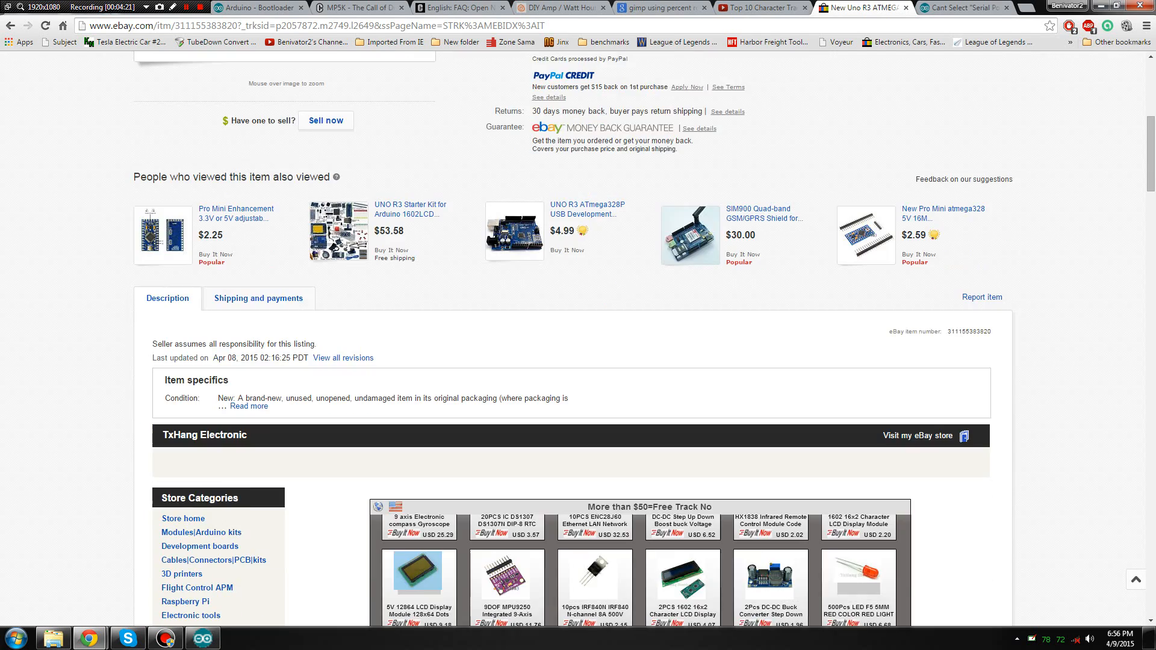
scroll("down", 3)
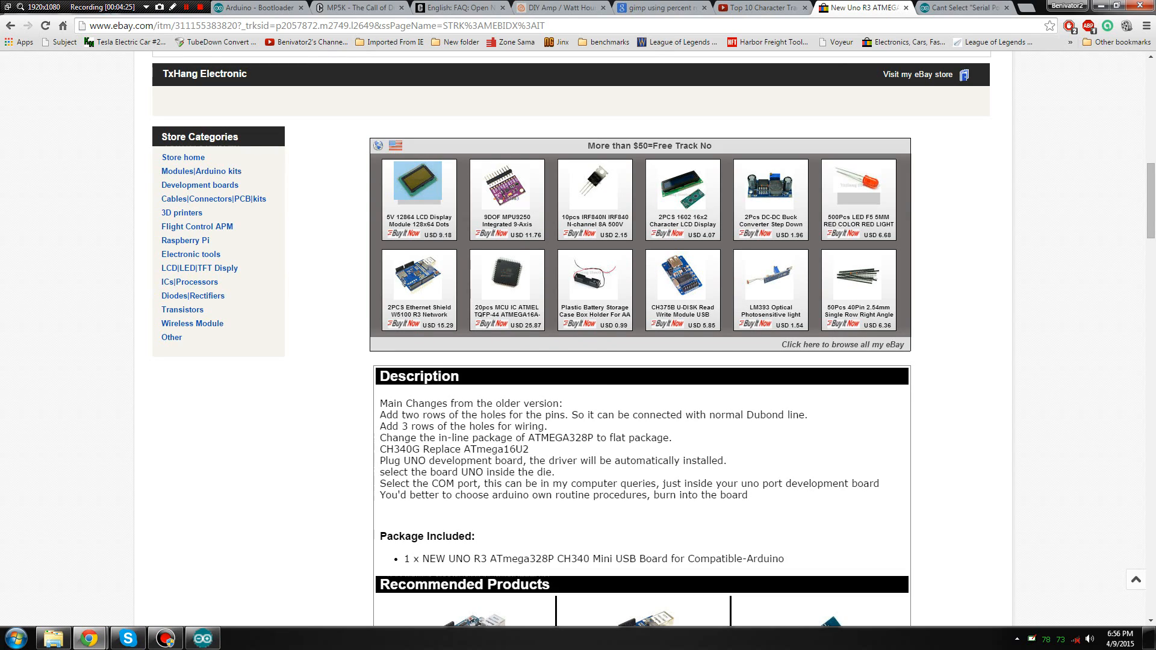
scroll("down", 3)
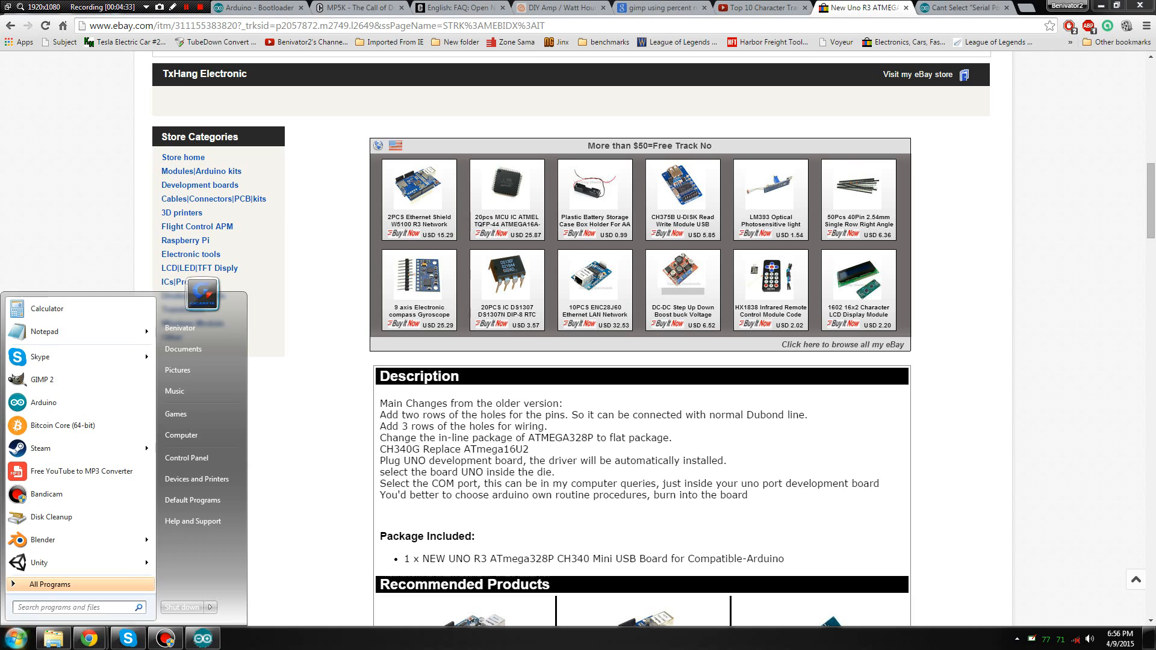
Step: Reach Device Manager through Control Panel's Hardware and Sound
left_click(187, 457)
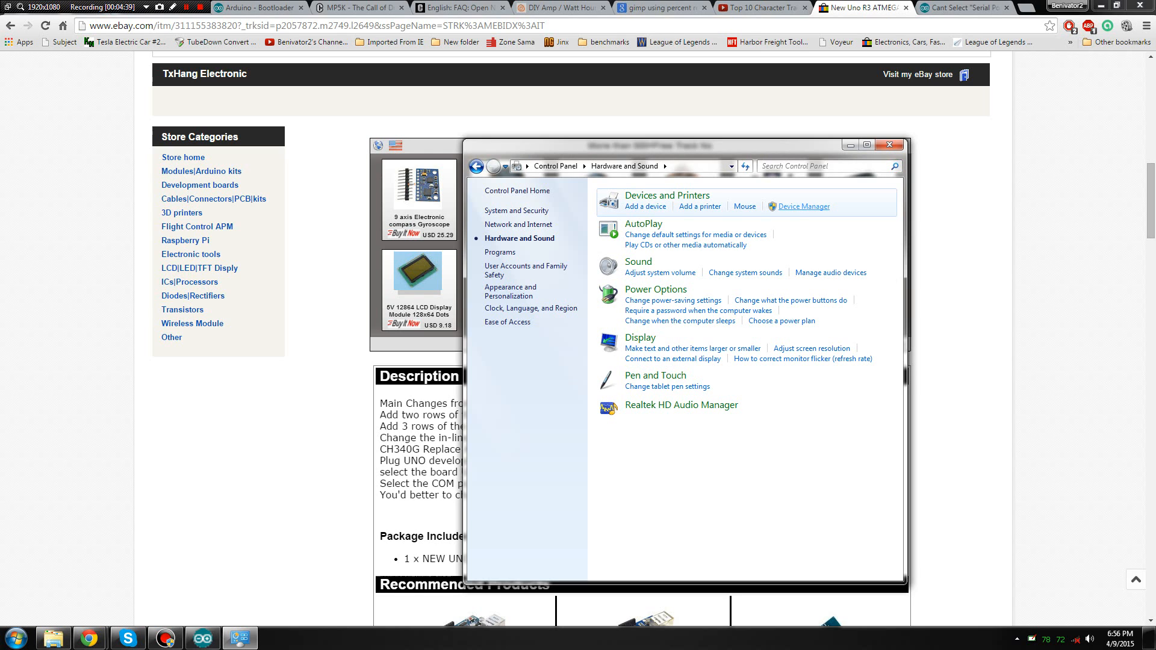
left_click(803, 207)
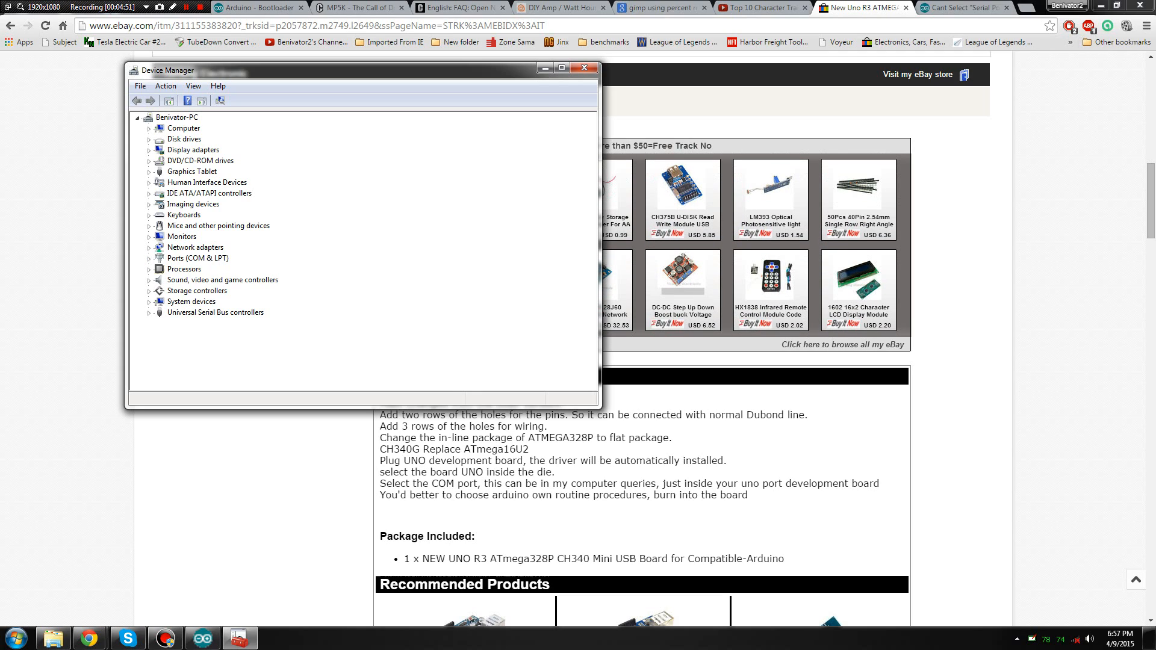
Step: Locate the board under Ports (COM & LPT) as USB-SERIAL CH340 on COM4
left_click(150, 258)
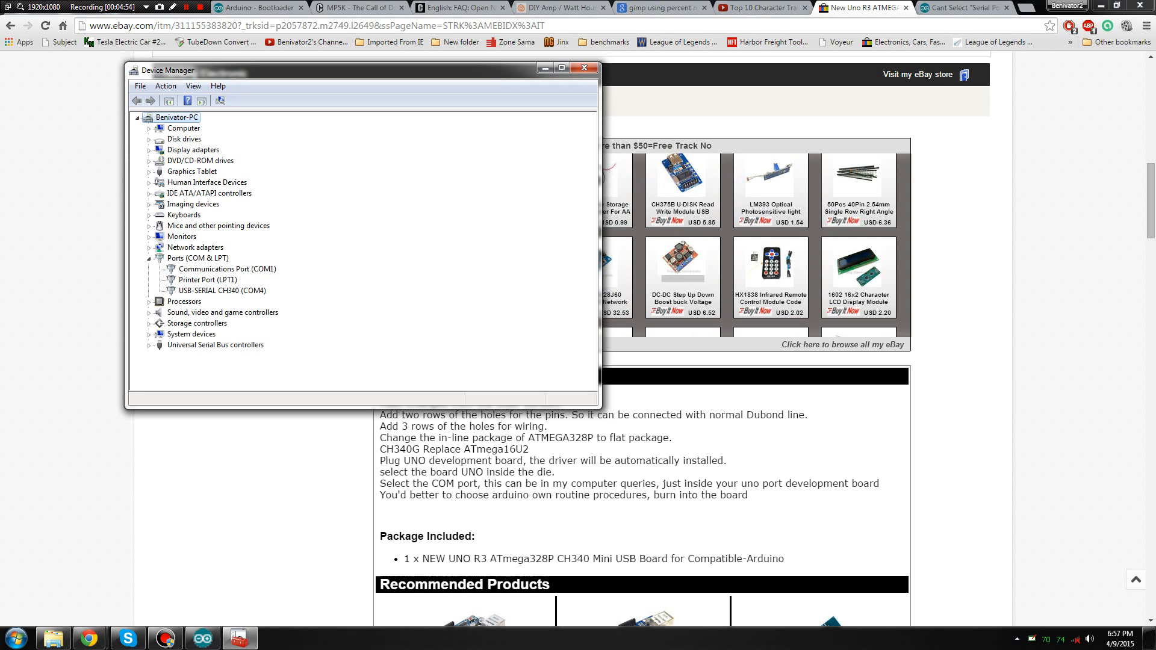
left_click(220, 289)
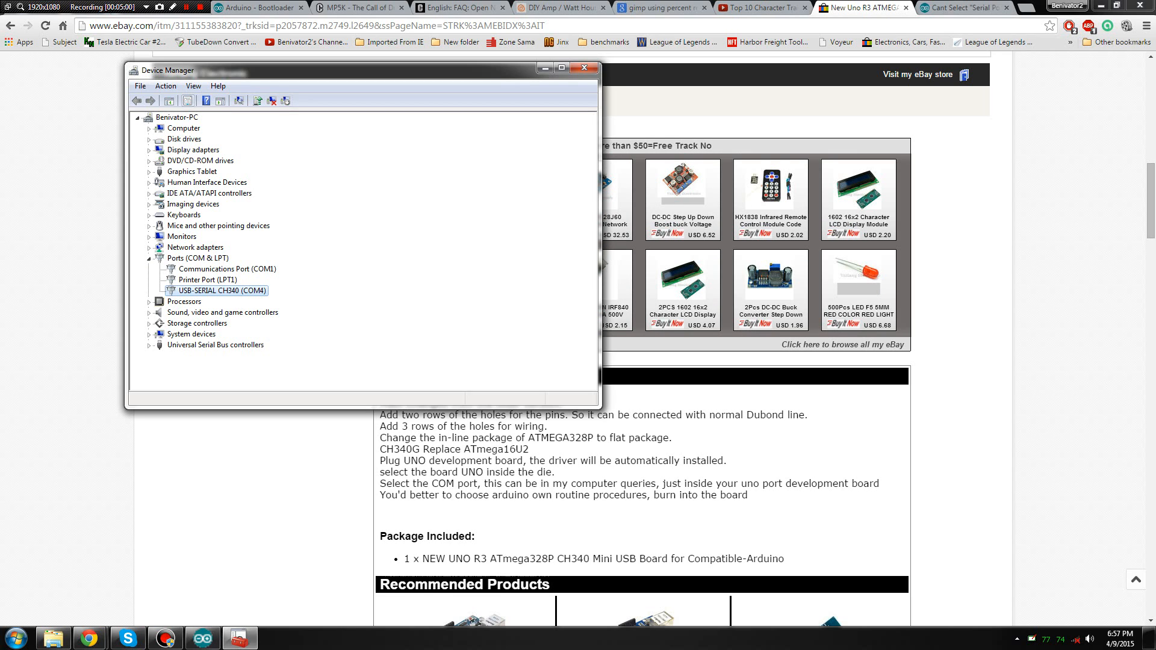
left_click(583, 67)
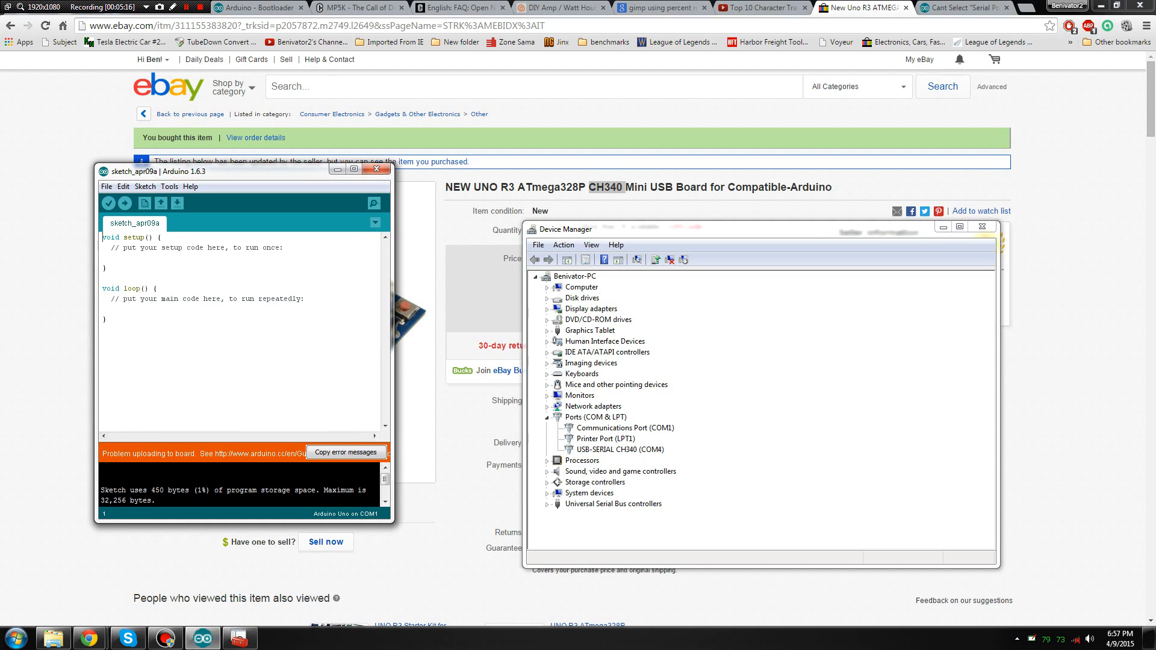
Step: Confirm Arduino Uno as the board under Tools and view the COM1 and COM4 port choices
left_click(170, 169)
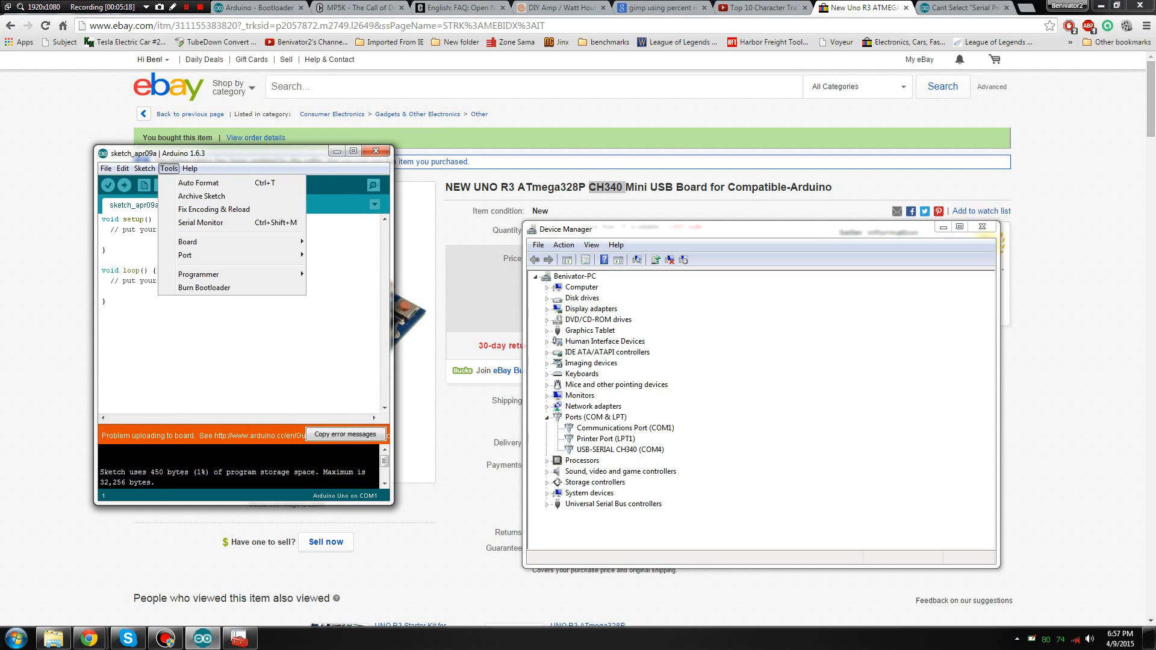
left_click(186, 242)
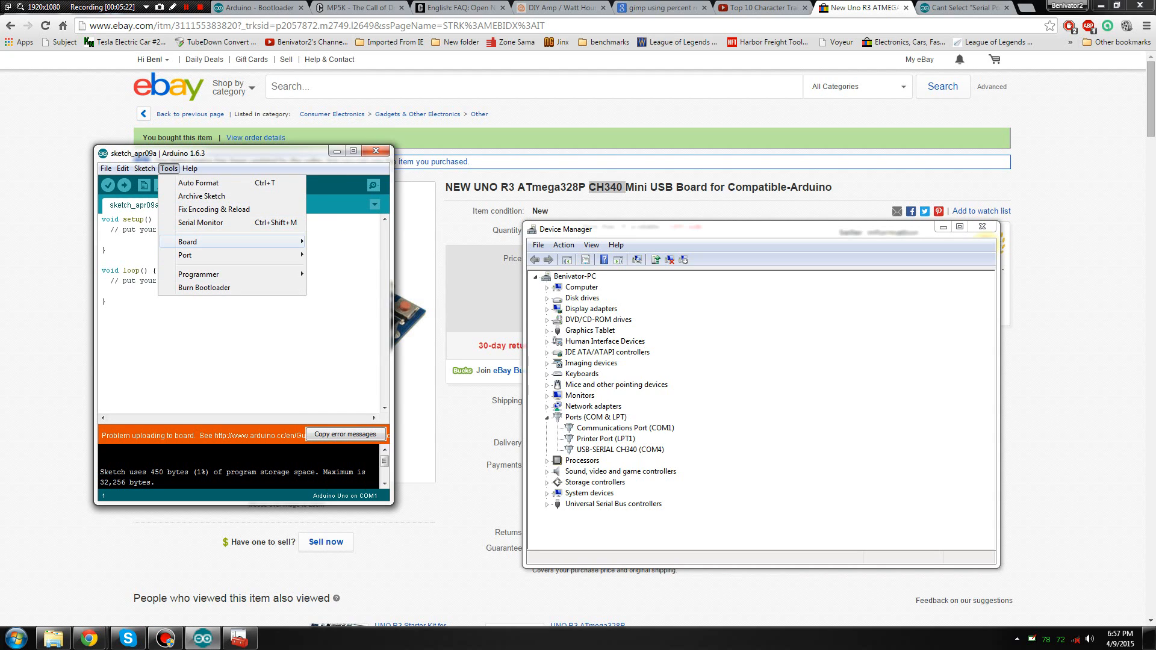
left_click(187, 240)
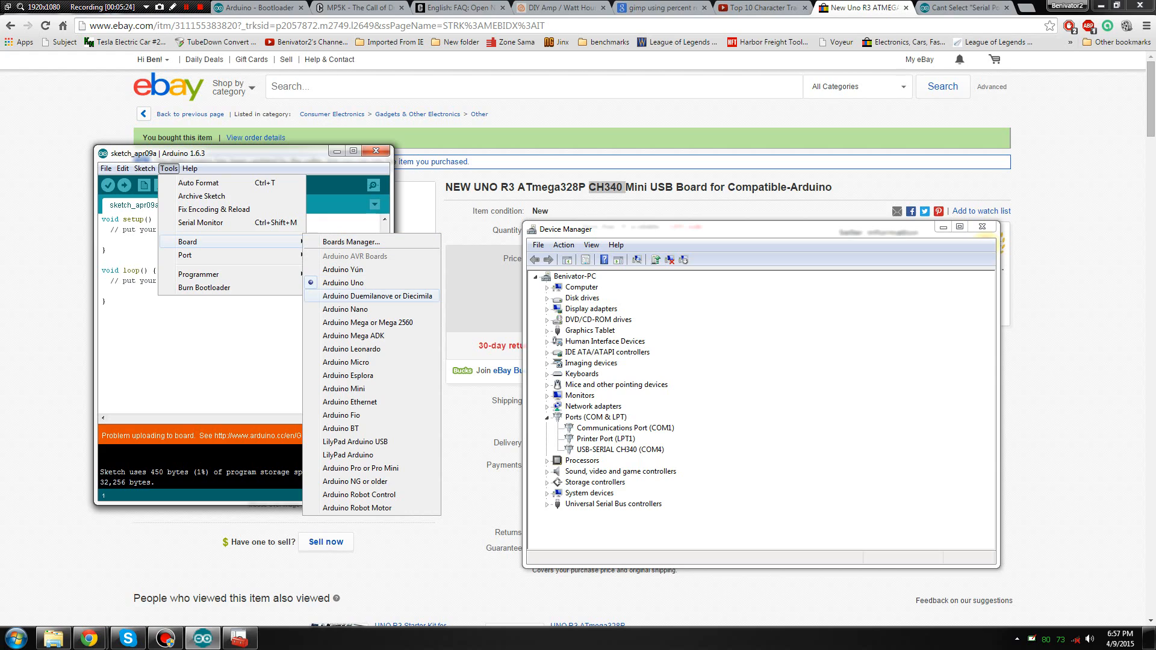
mouse_move(344, 309)
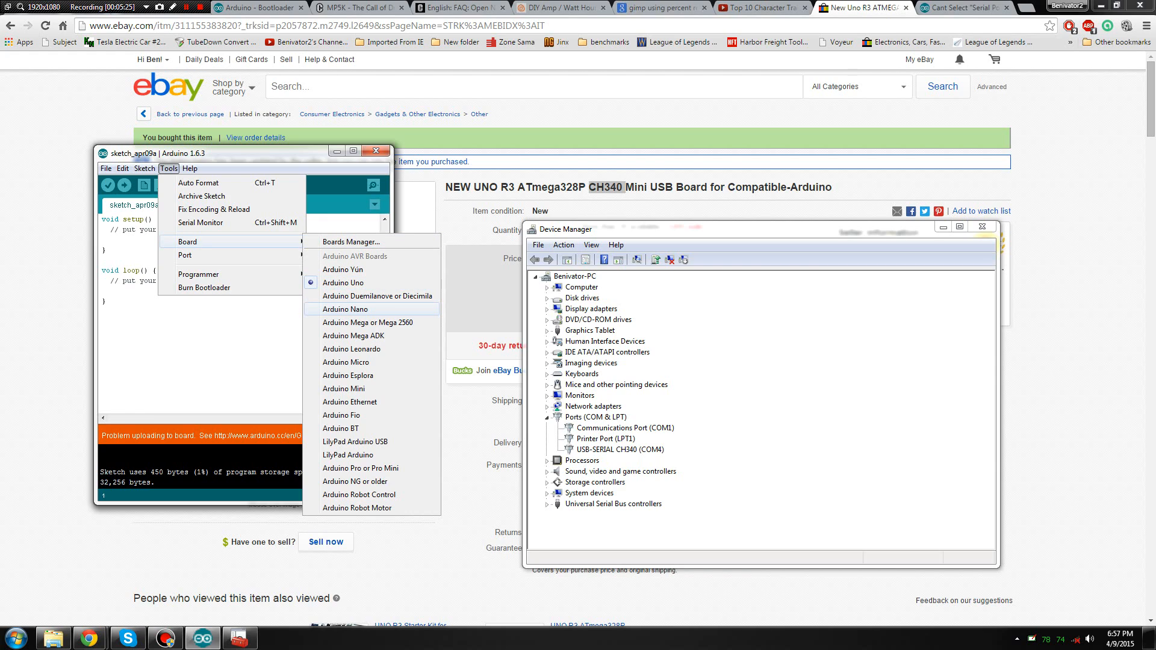
mouse_move(371, 402)
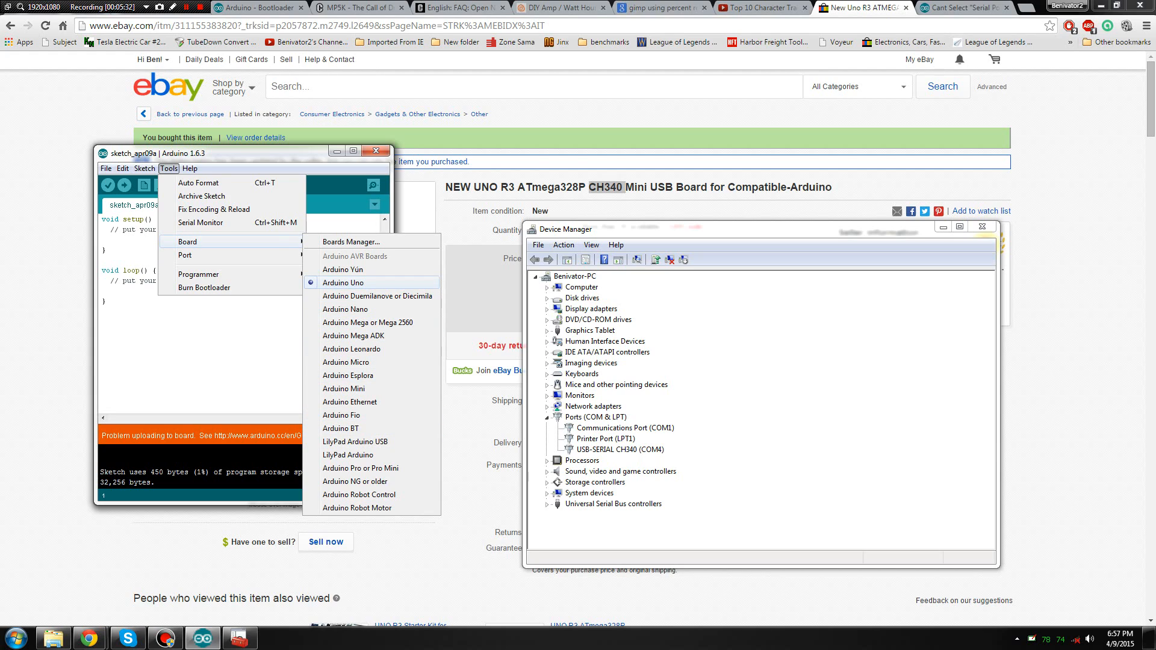
left_click(185, 254)
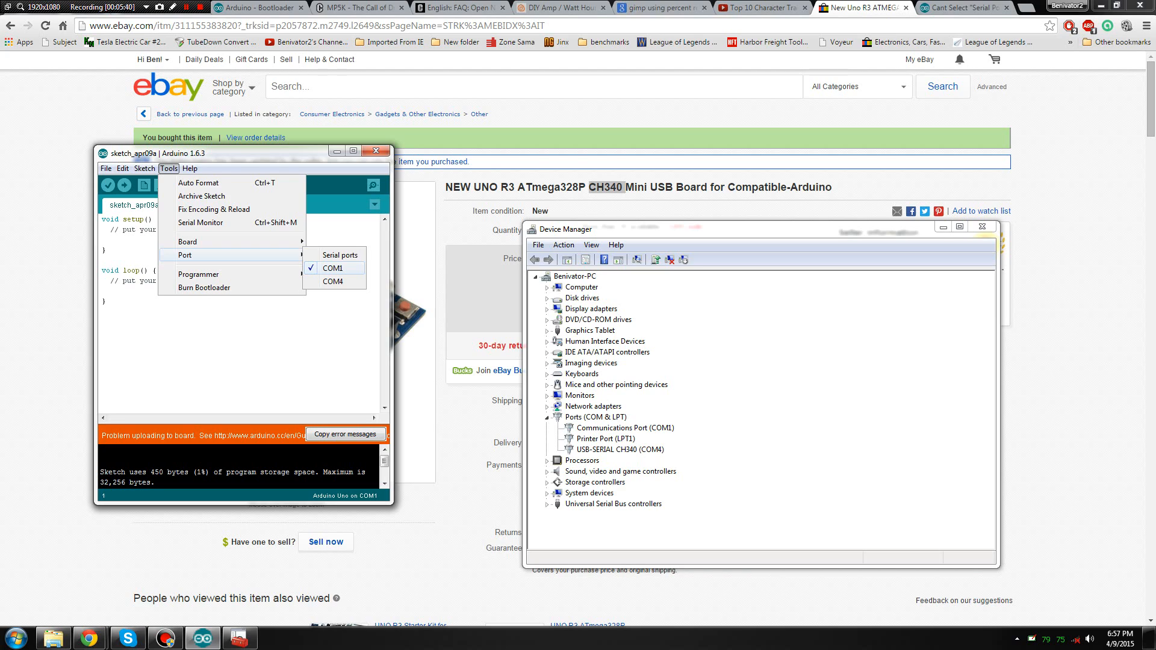
Step: Set the port to COM4 and upload the default sketch to the Uno again
left_click(332, 282)
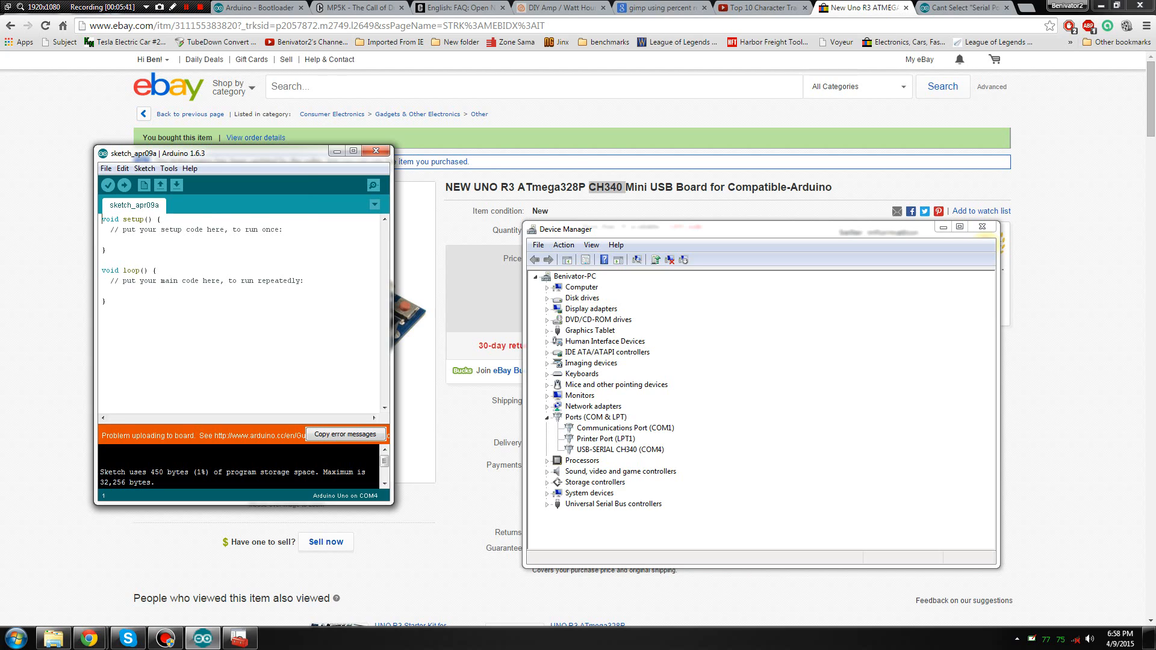
left_click(169, 168)
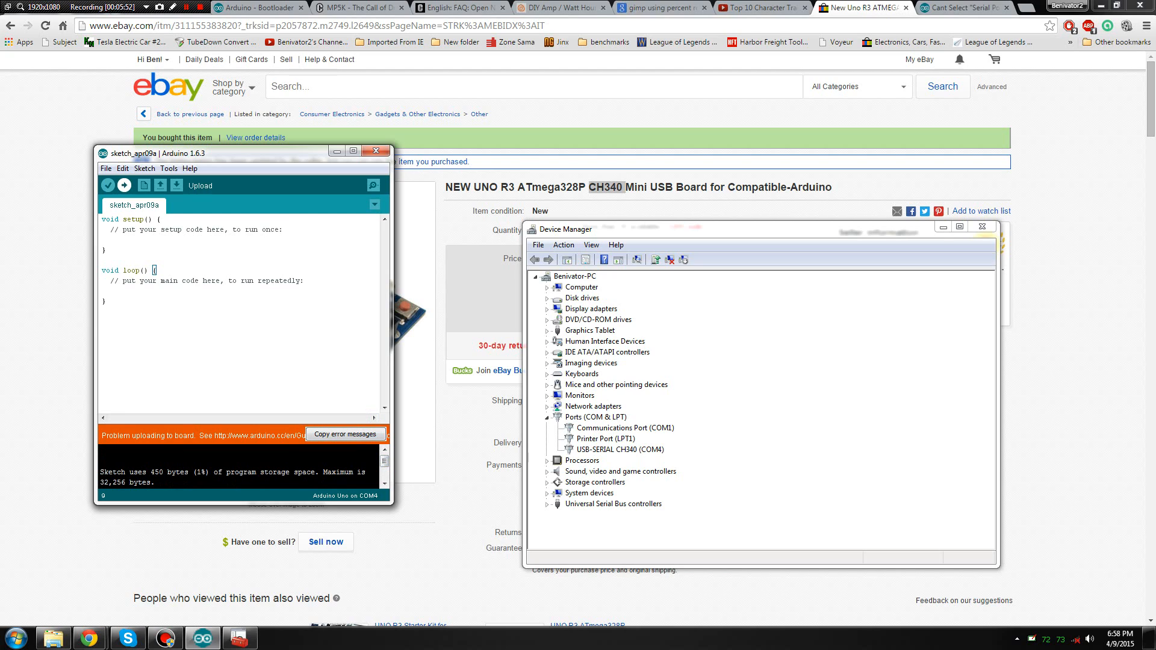
left_click(123, 185)
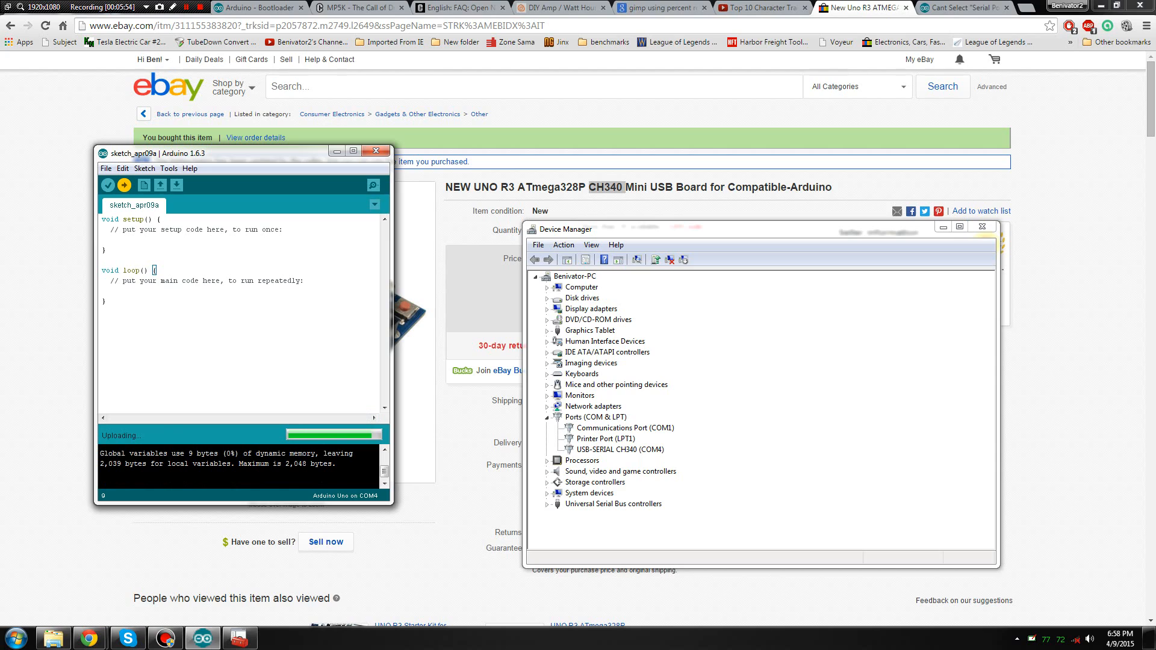